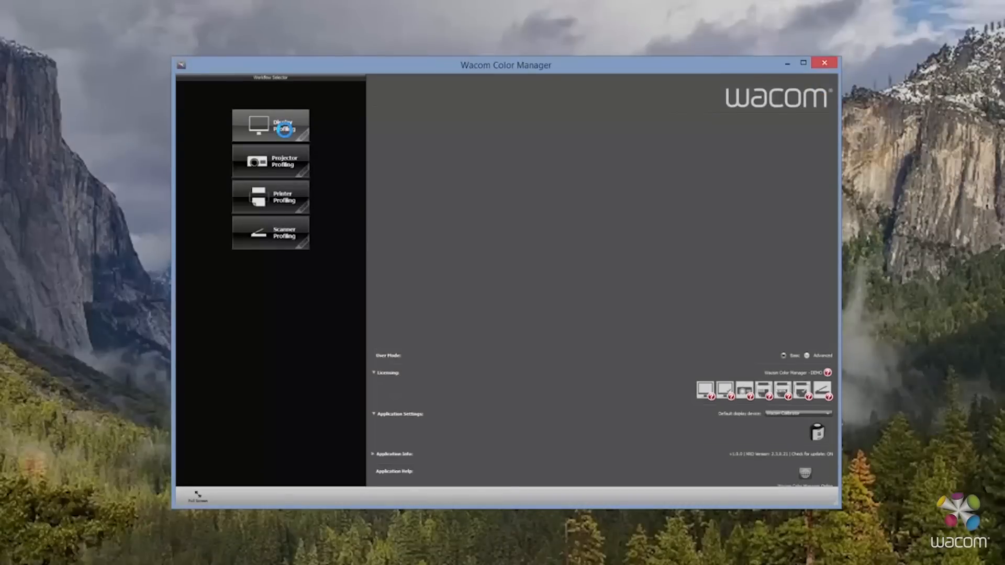
Start Display Profiling and proceed to the display white point and luminance settings
left_click(271, 125)
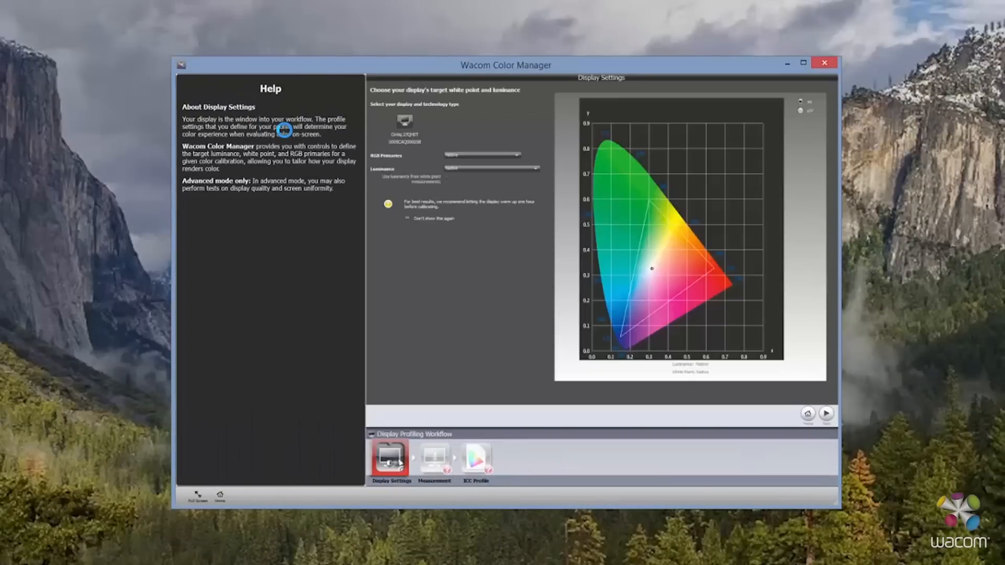
left_click(482, 155)
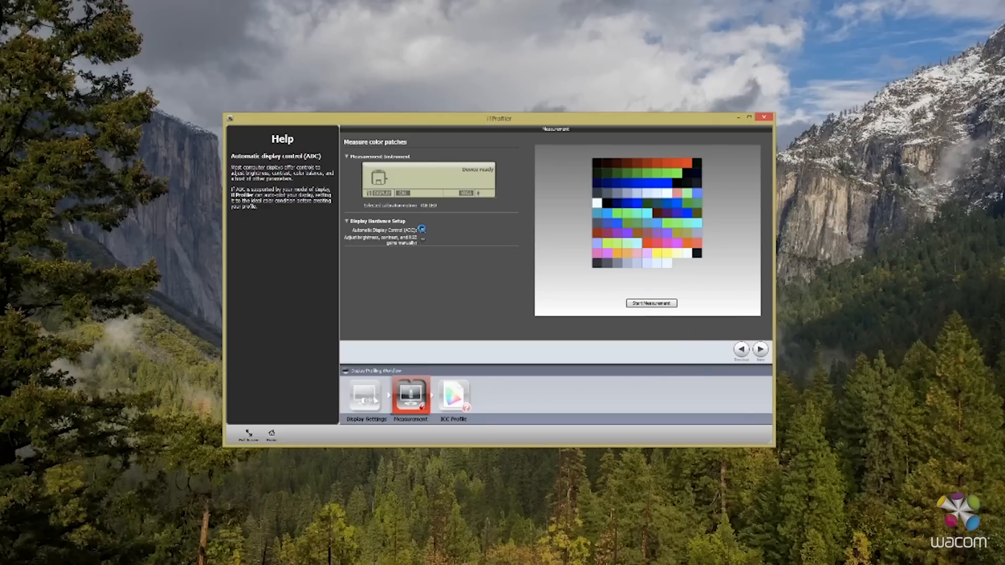
Turn on Automatic Display Control under Display Hardware Setup for patch measurement
left_click(422, 229)
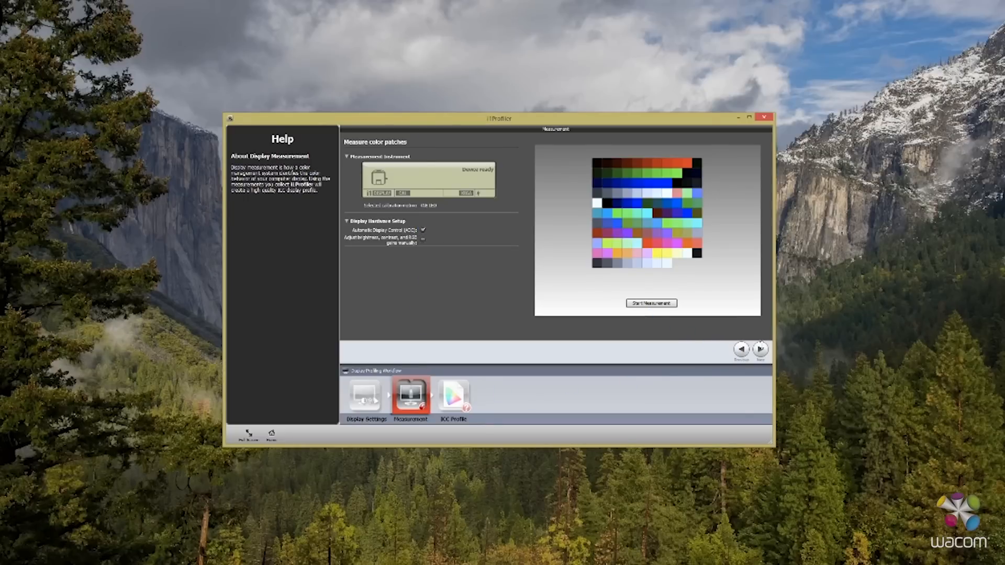